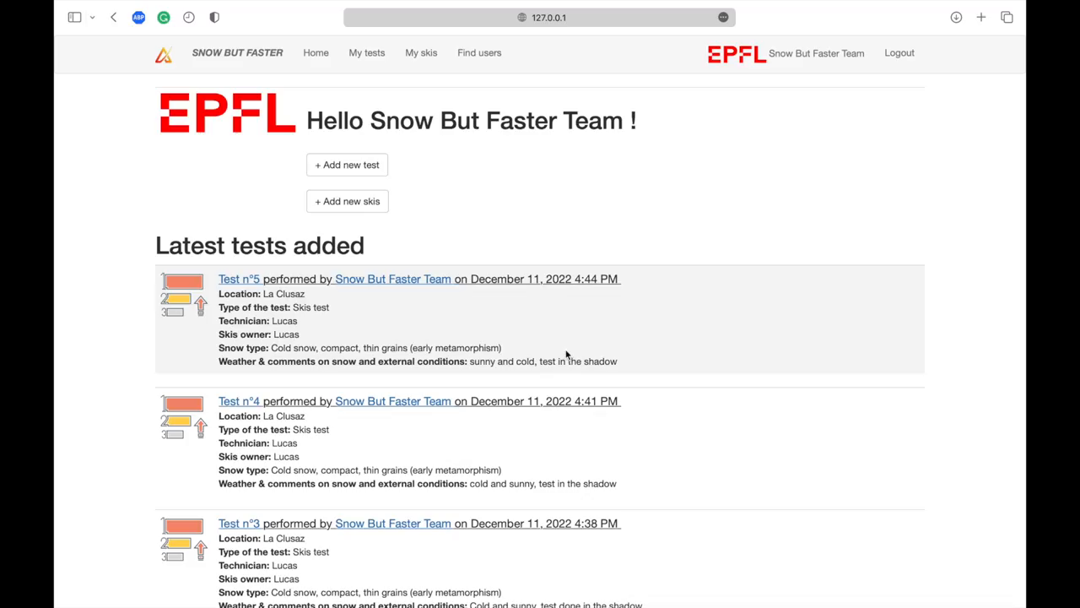
# Begin adding a new ski test and bring up the scanner data file chooser.
pyautogui.click(348, 166)
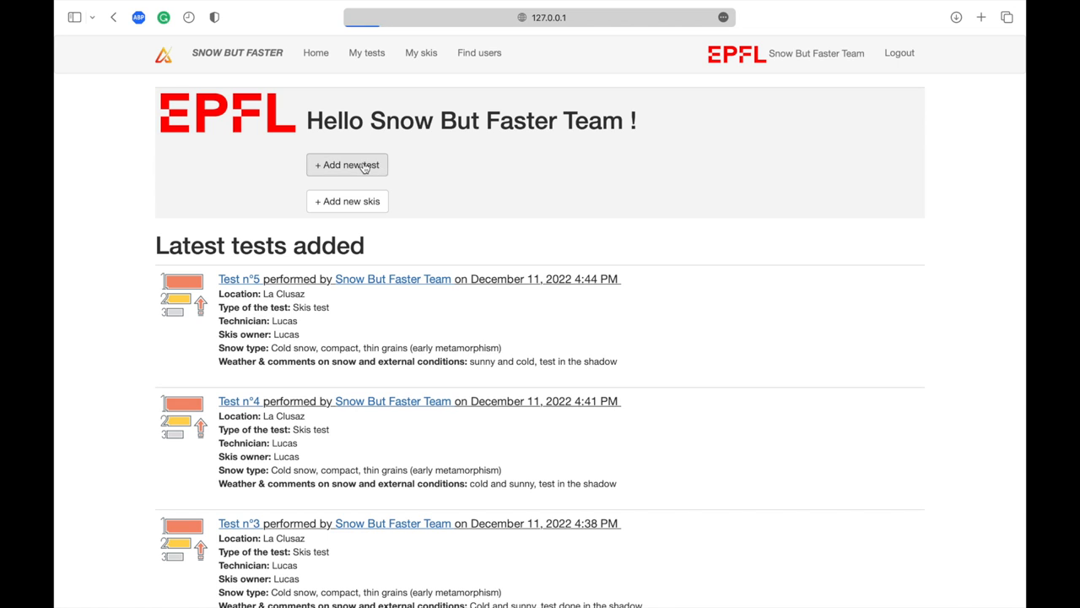
pyautogui.click(347, 166)
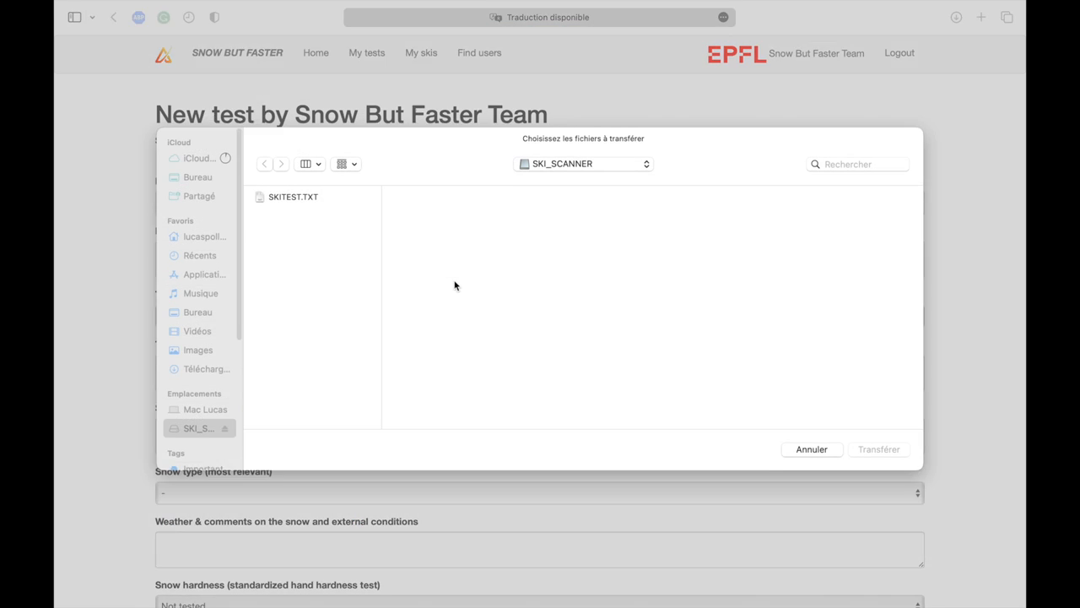
# Upload the SKITEST.TXT scanner data file.
pyautogui.click(293, 195)
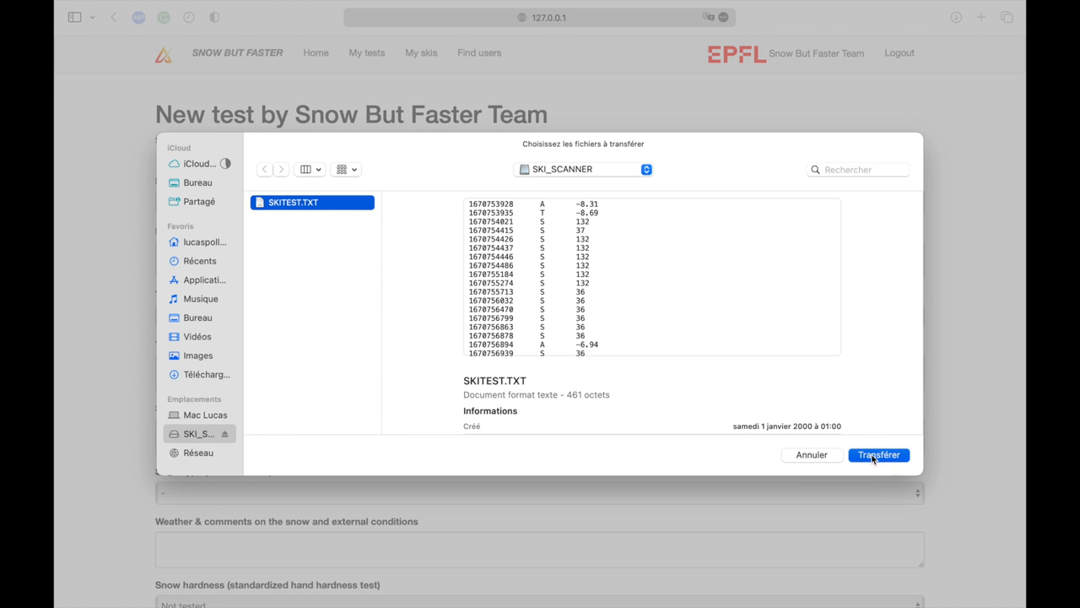
pyautogui.click(877, 456)
pyautogui.write('cold and sunny, test in the')
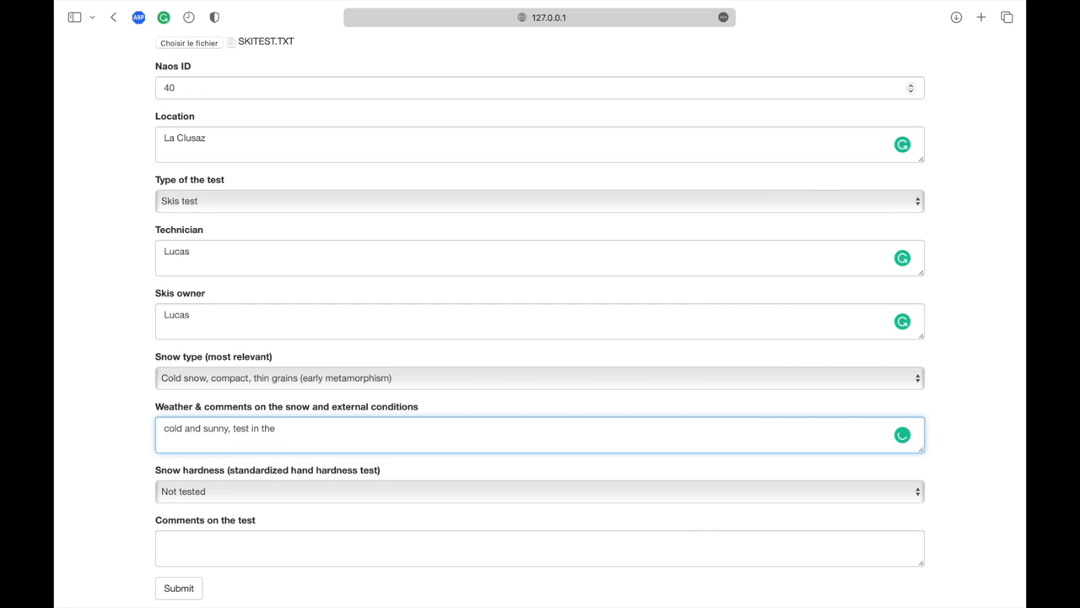
# Set snow hardness to '4 = hard - P (pencil)' and submit test n°6.
pyautogui.click(540, 489)
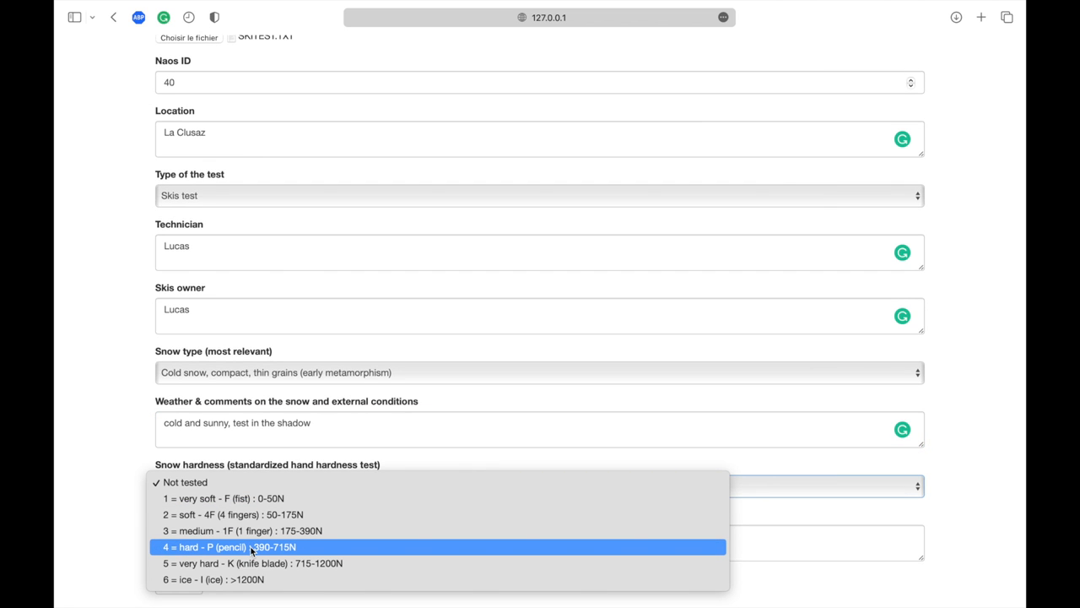
pyautogui.click(245, 547)
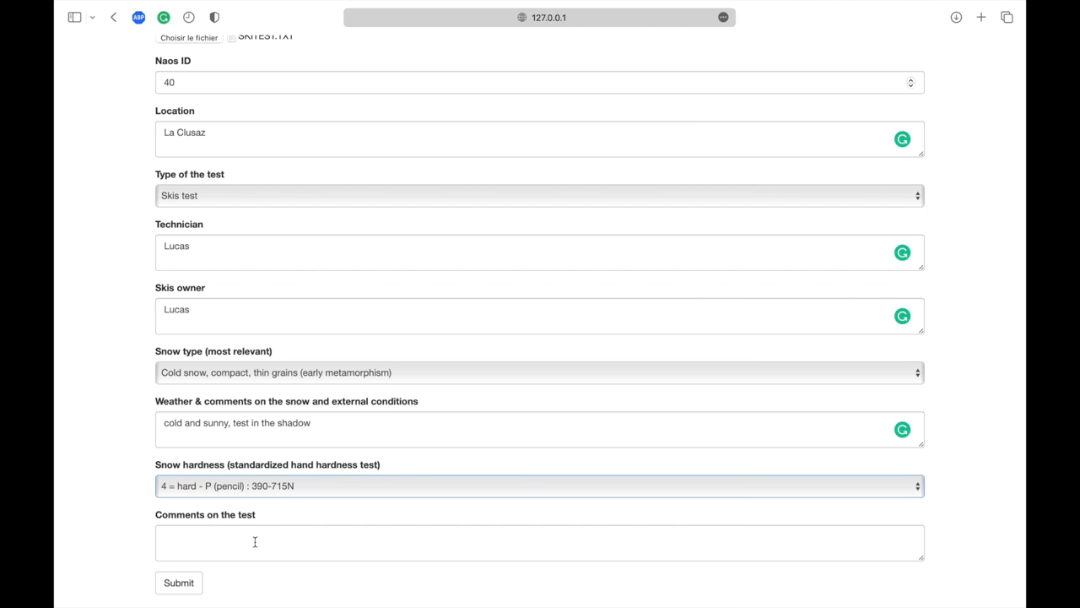
pyautogui.click(176, 582)
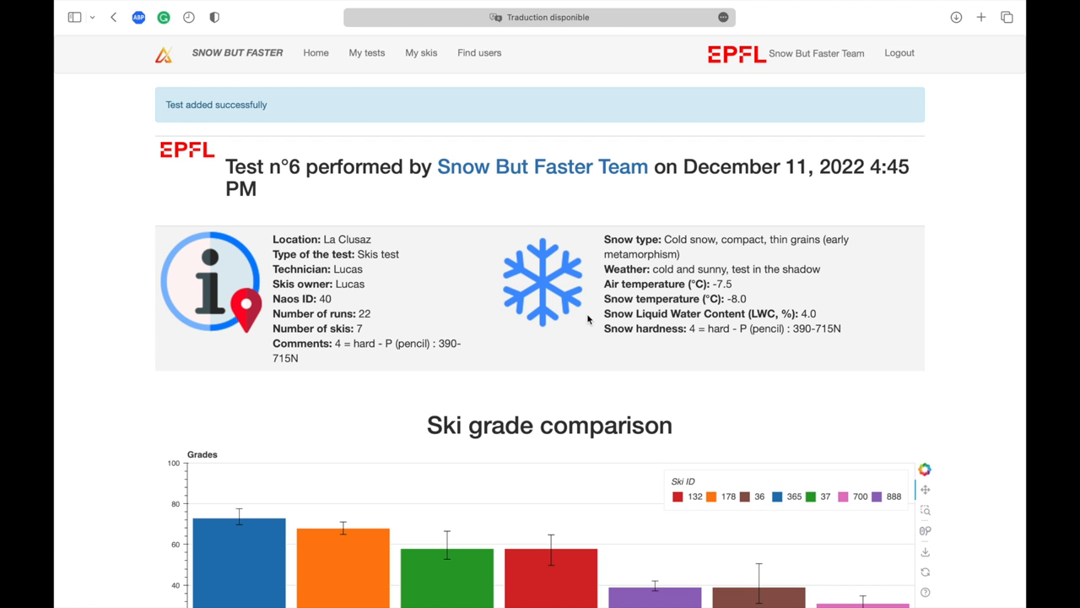
pyautogui.moveTo(914, 328)
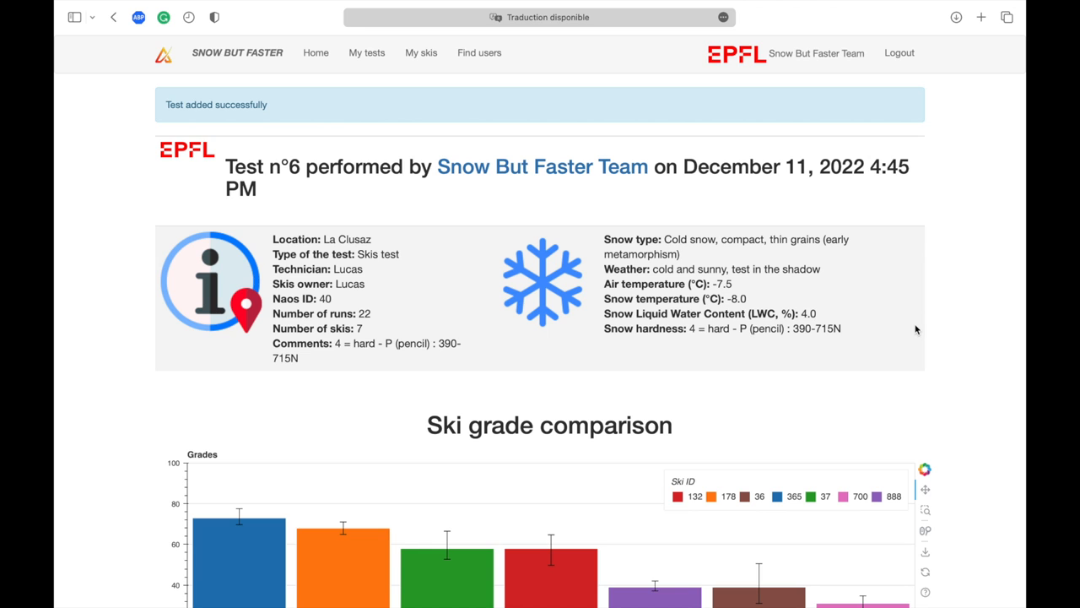
# Scroll past the grade chart to the ski ranking and edit rank-1 ski 365.
pyautogui.scroll(-3)
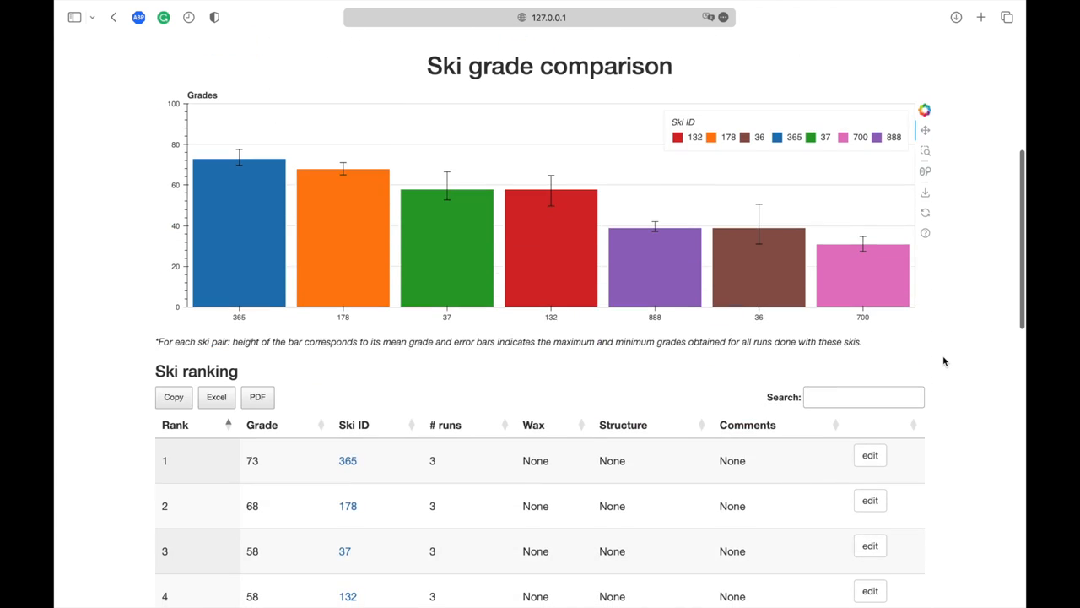
pyautogui.scroll(-3)
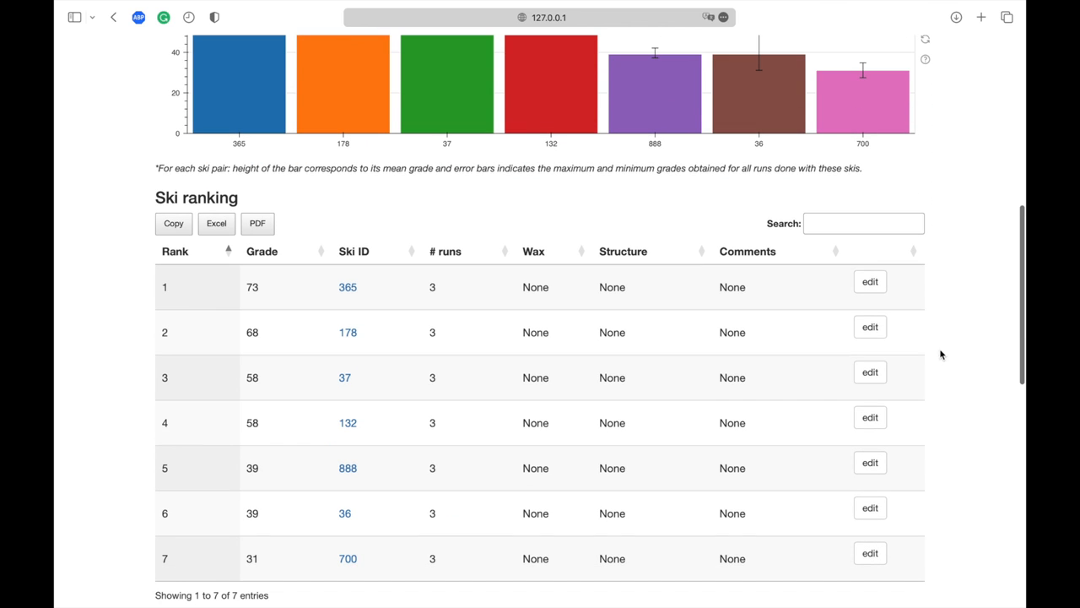
pyautogui.moveTo(870, 287)
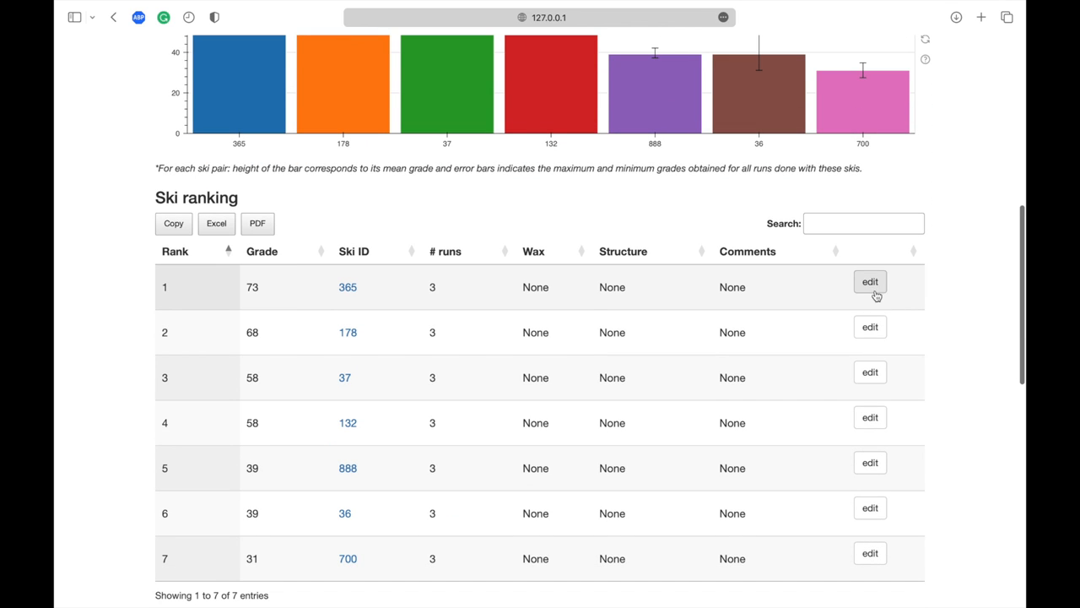
pyautogui.click(871, 280)
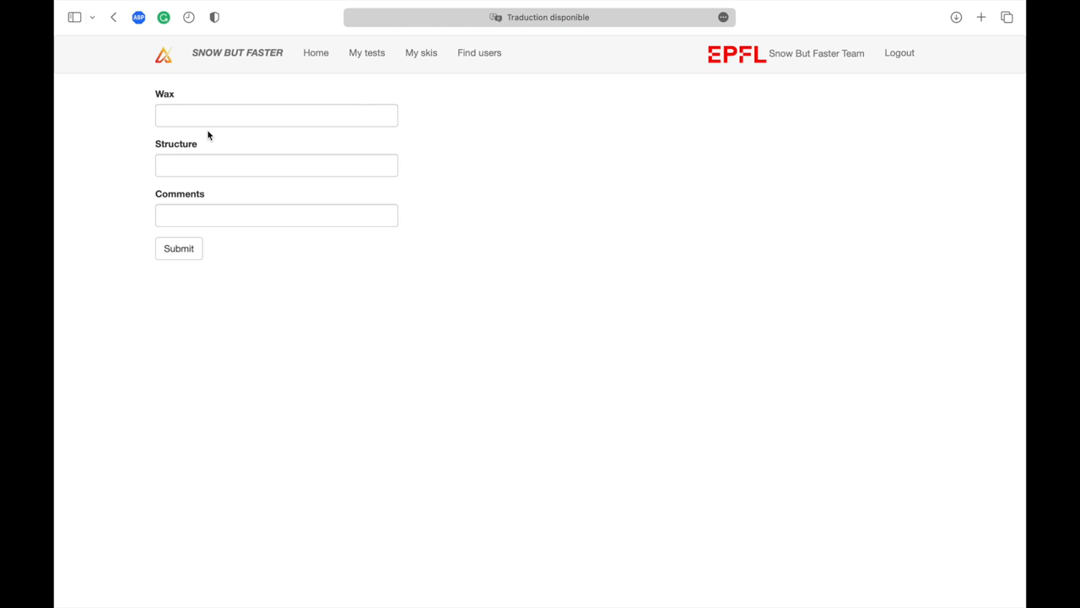
# Enter structure R1 and the comment 'good skiabili' for ski 365.
pyautogui.click(277, 166)
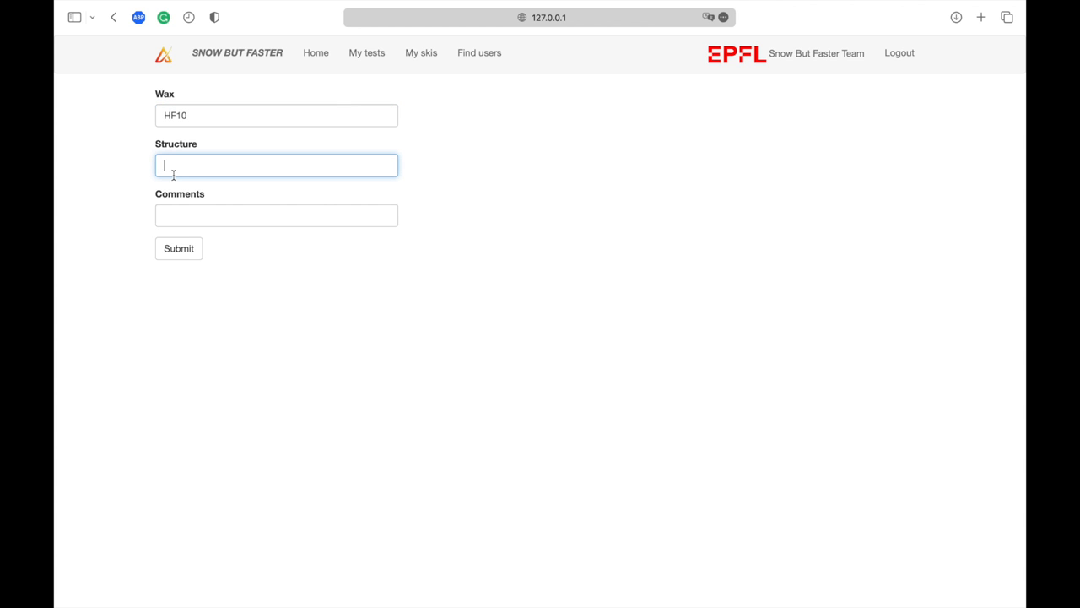
pyautogui.write('R1')
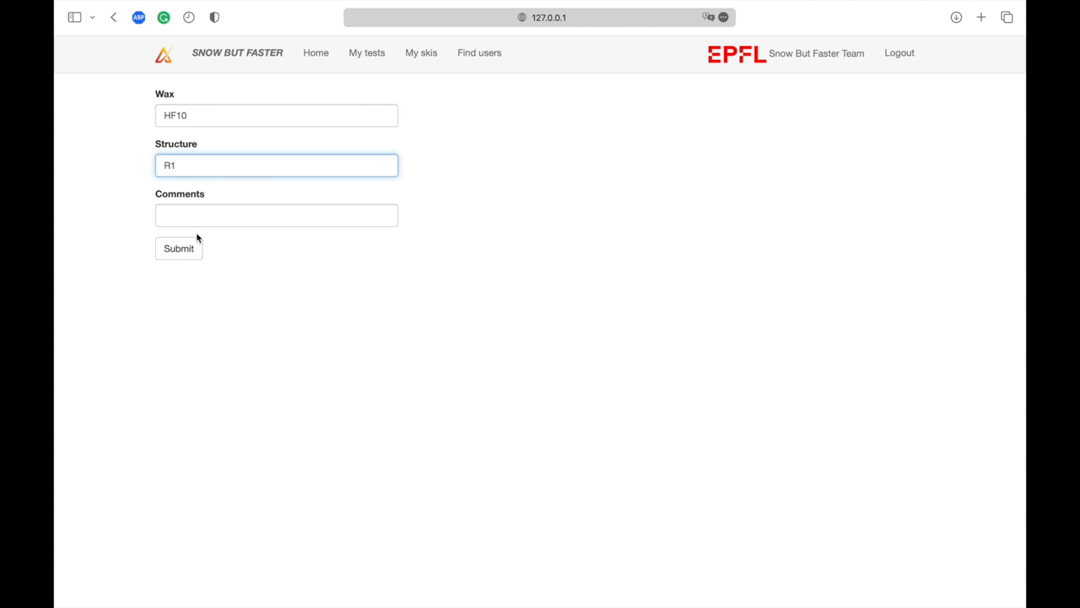
pyautogui.write('good skiabili')
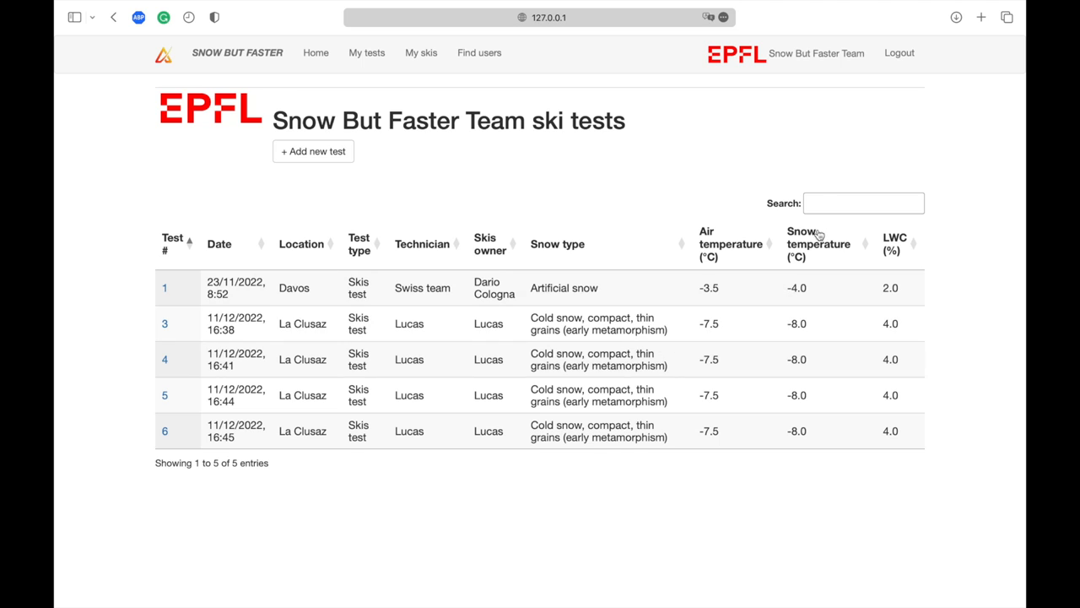
# Sort my tests by air temperature, then go to my skis list.
pyautogui.click(729, 243)
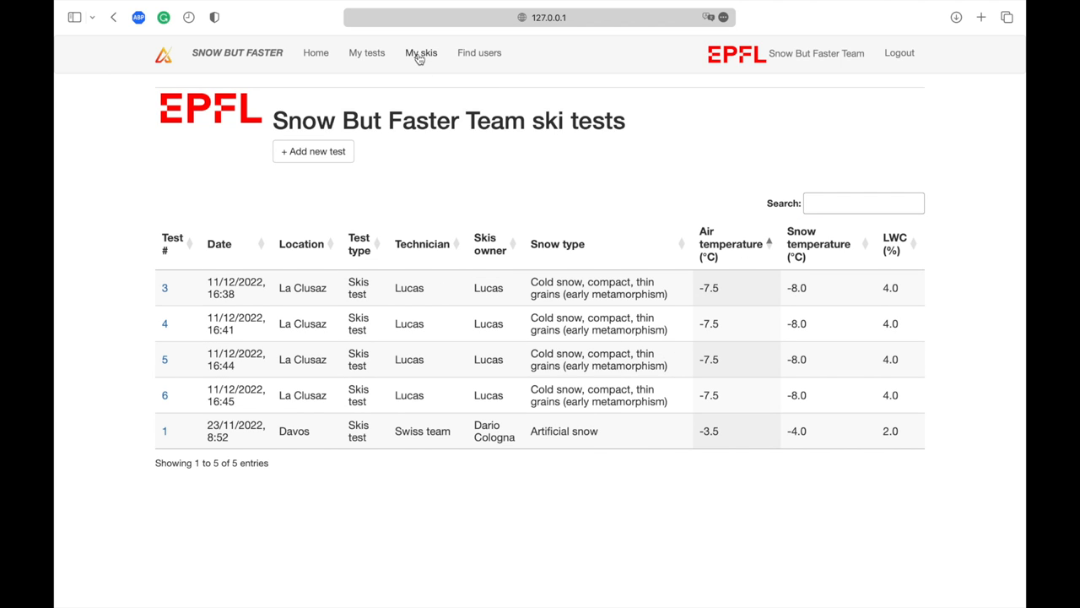
pyautogui.click(422, 52)
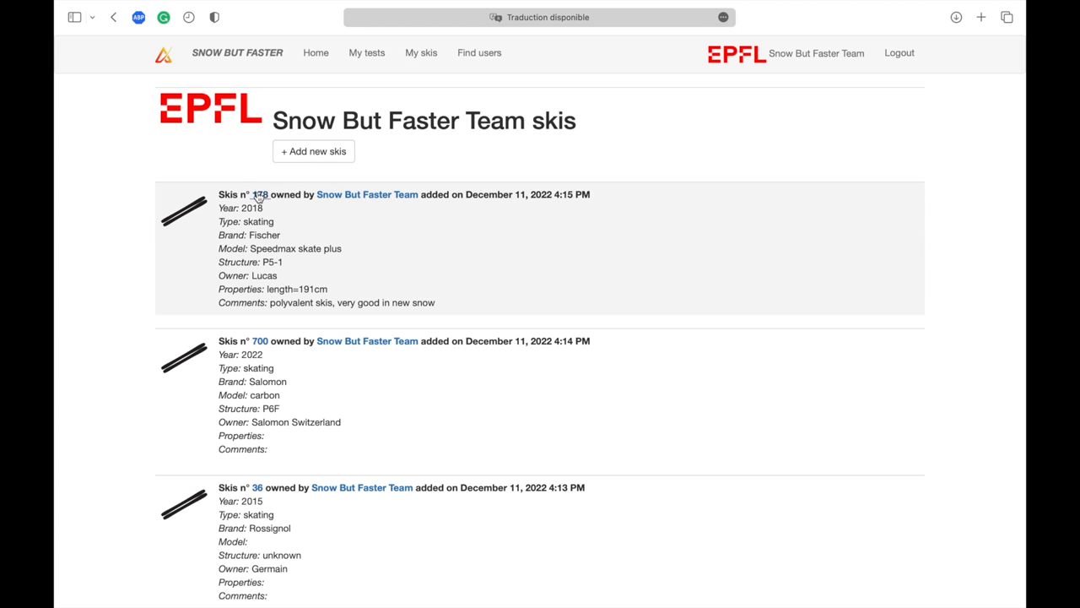
# View ski 178's details with its tests sorted by location, then go to Find users.
pyautogui.click(259, 194)
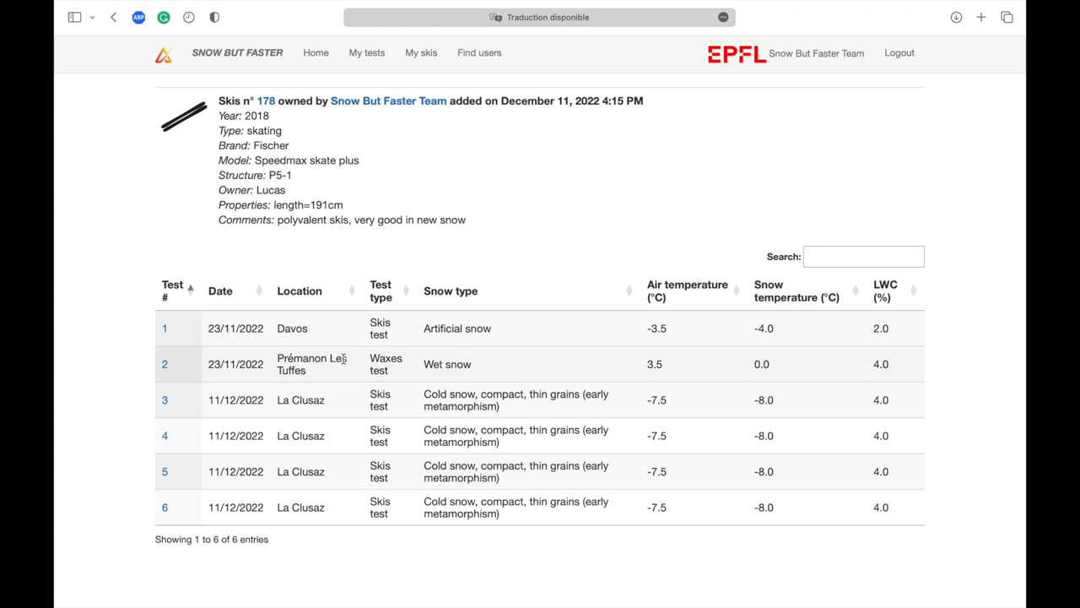
pyautogui.click(298, 290)
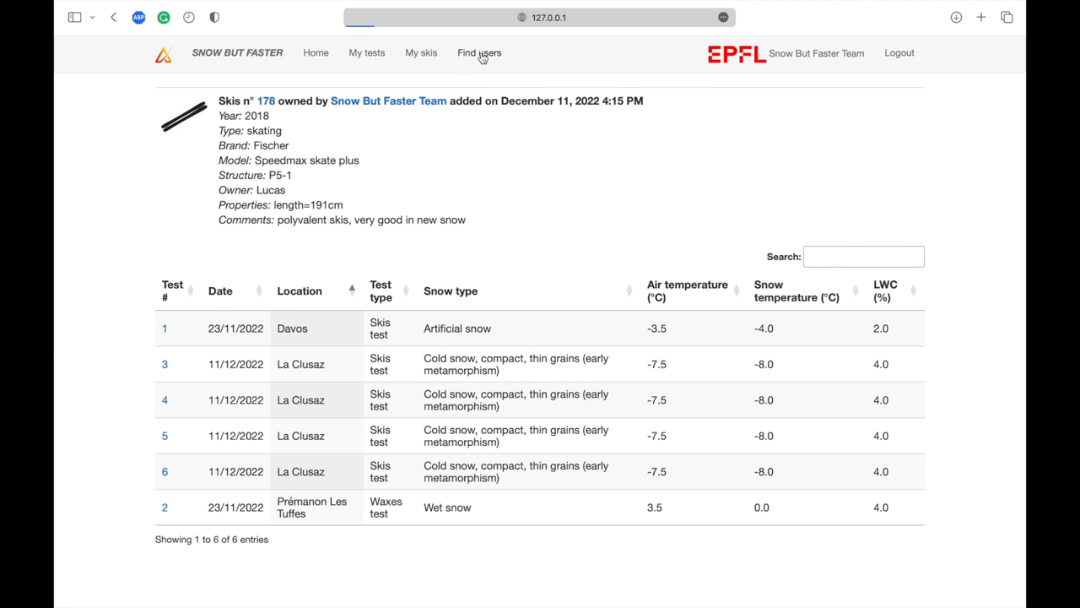
pyautogui.click(479, 53)
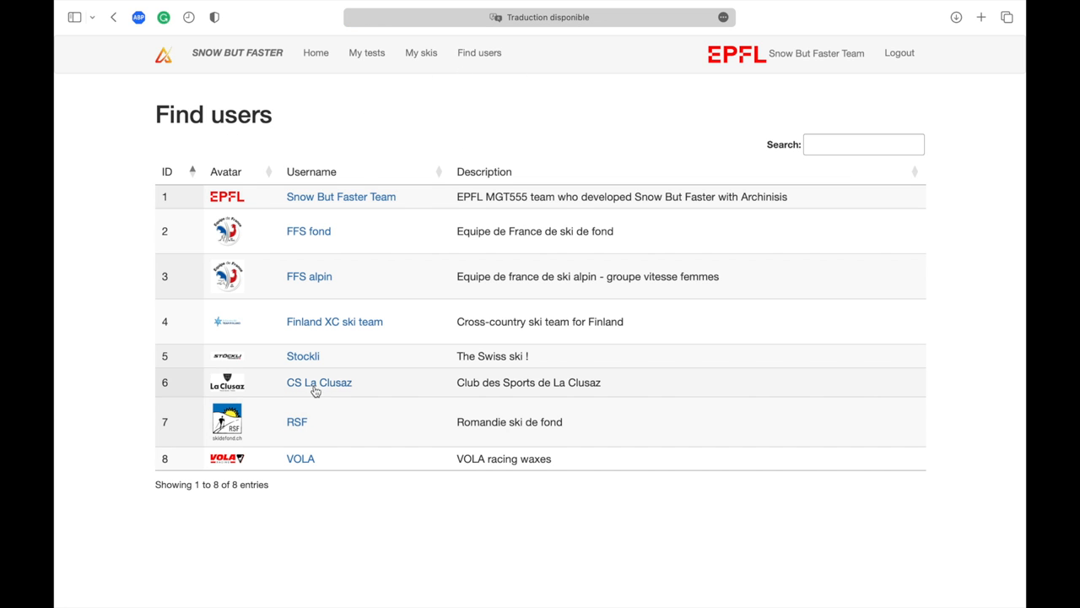
# Select the CS La Clusaz row and open the FFS fond team profile.
pyautogui.click(317, 382)
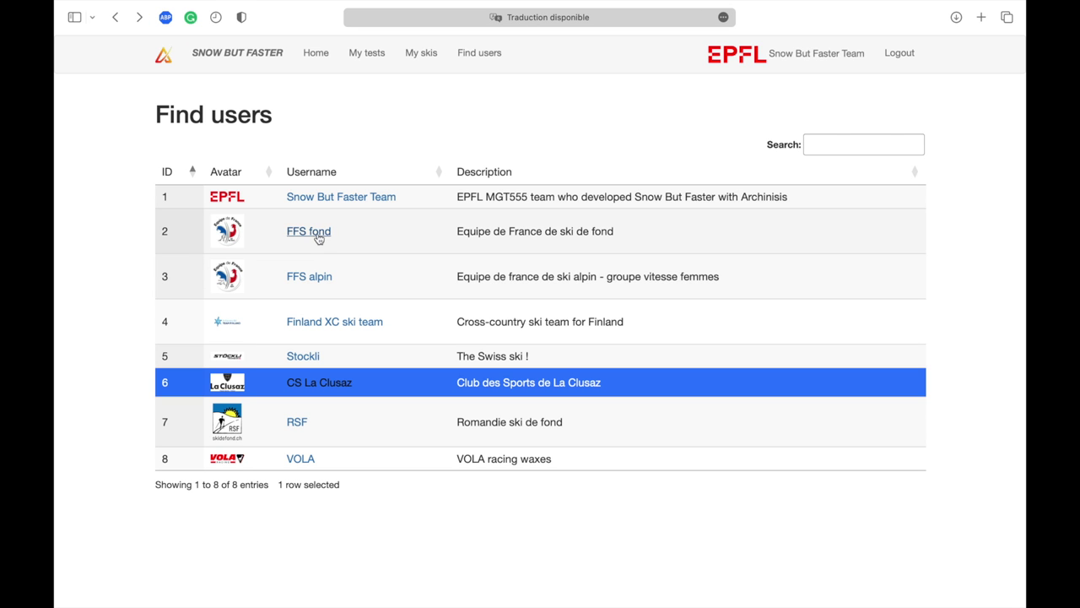
pyautogui.click(307, 230)
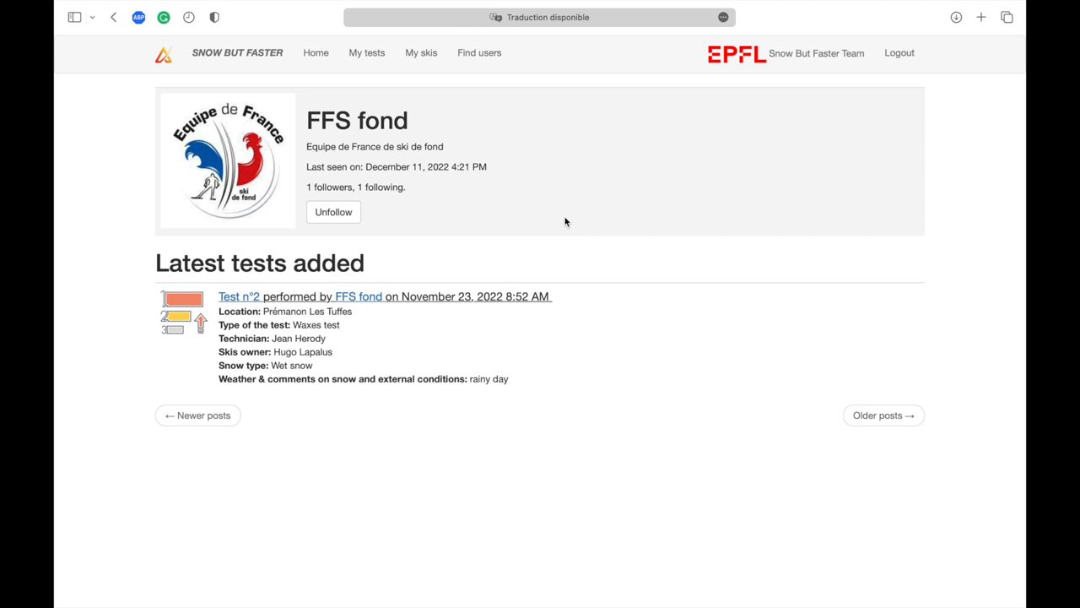